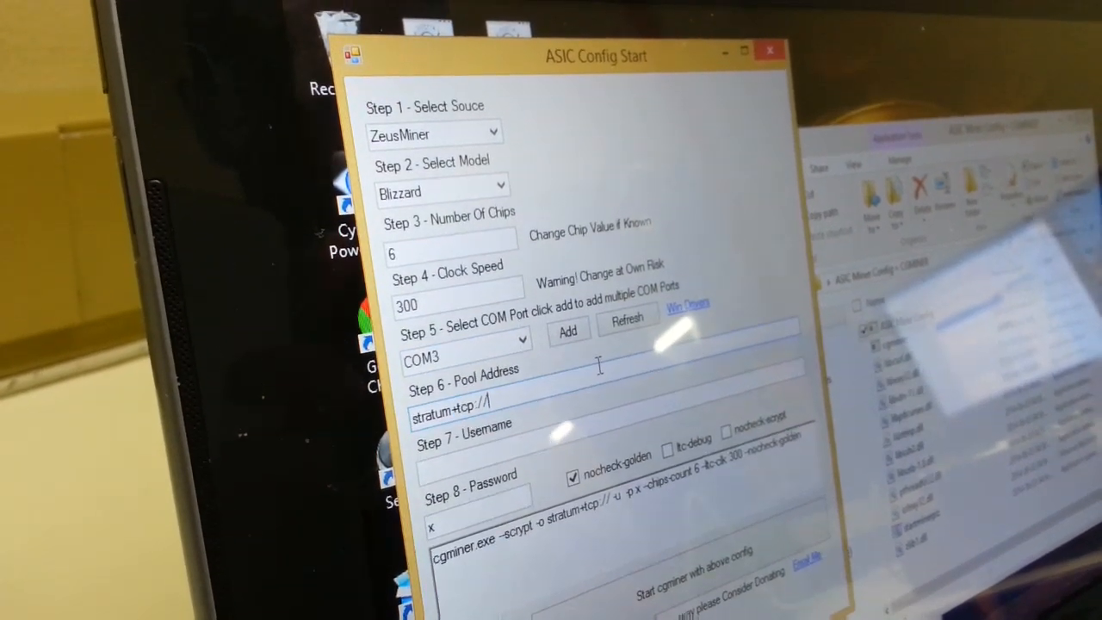
text(stratum.doge.hashfaster.com:3339)
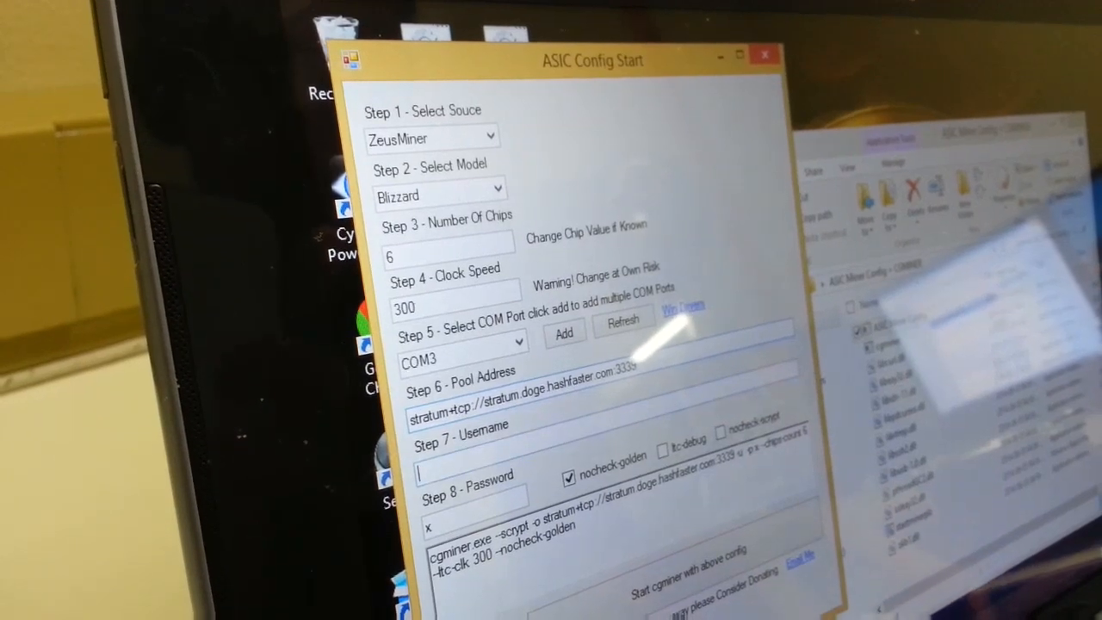
text(drybum.)
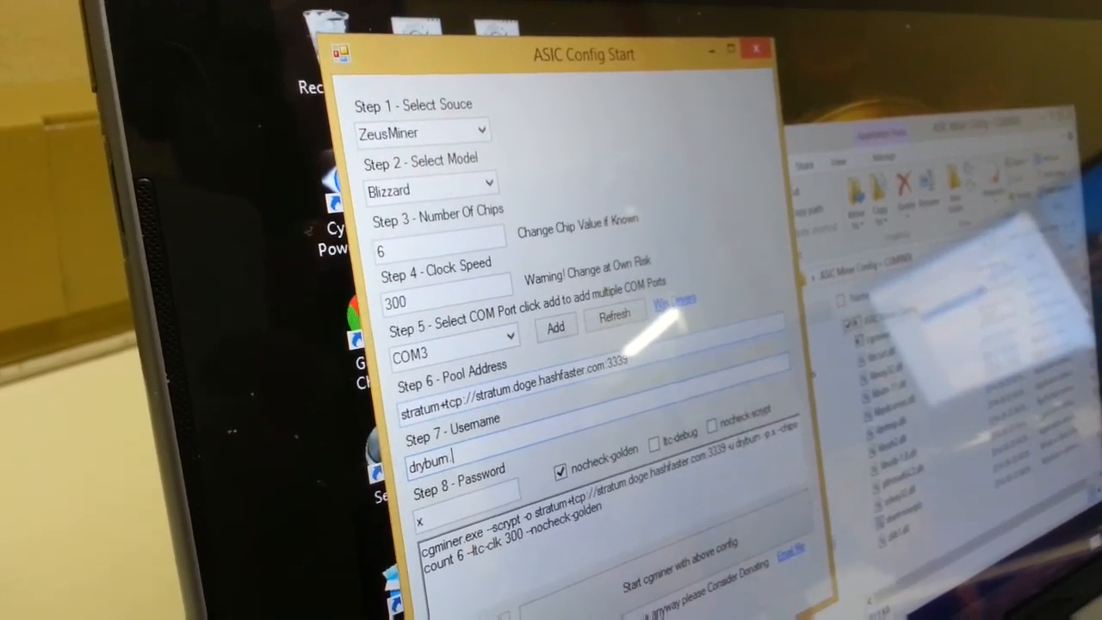